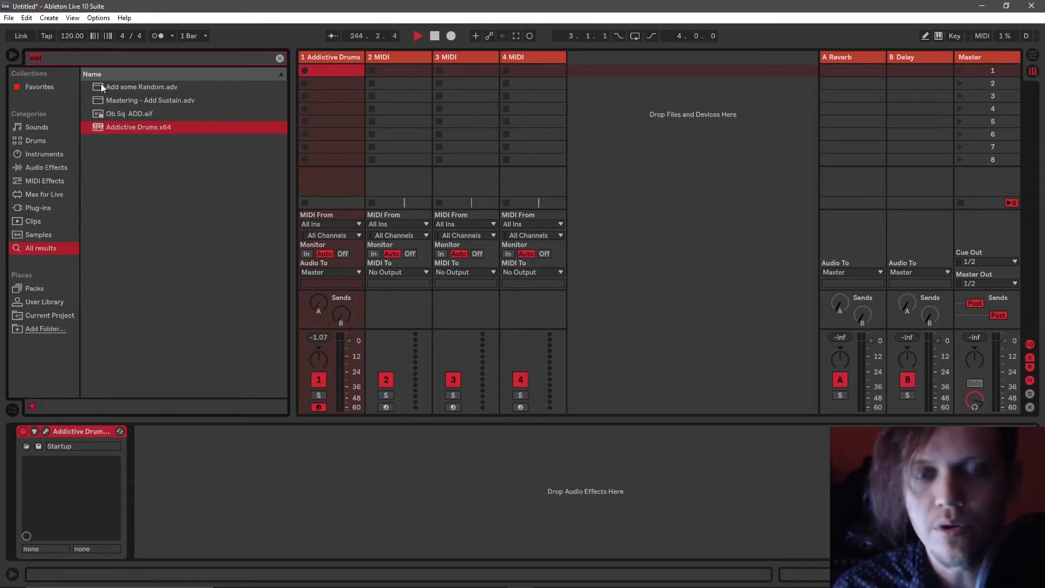
# Delete Addictive Drums from track 1 and clear the browser search field.
pyautogui.click(280, 58)
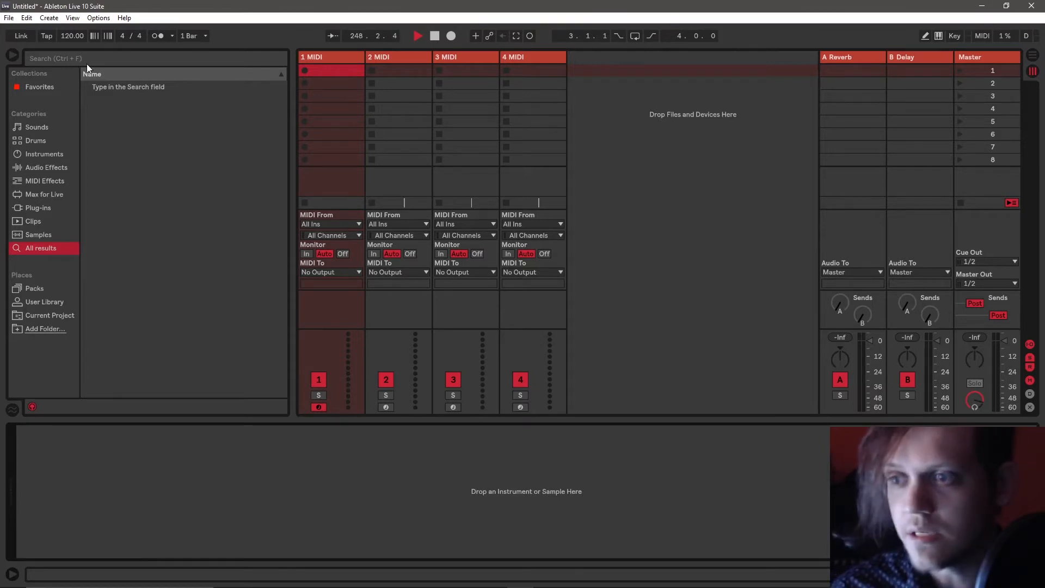
pyautogui.click(154, 58)
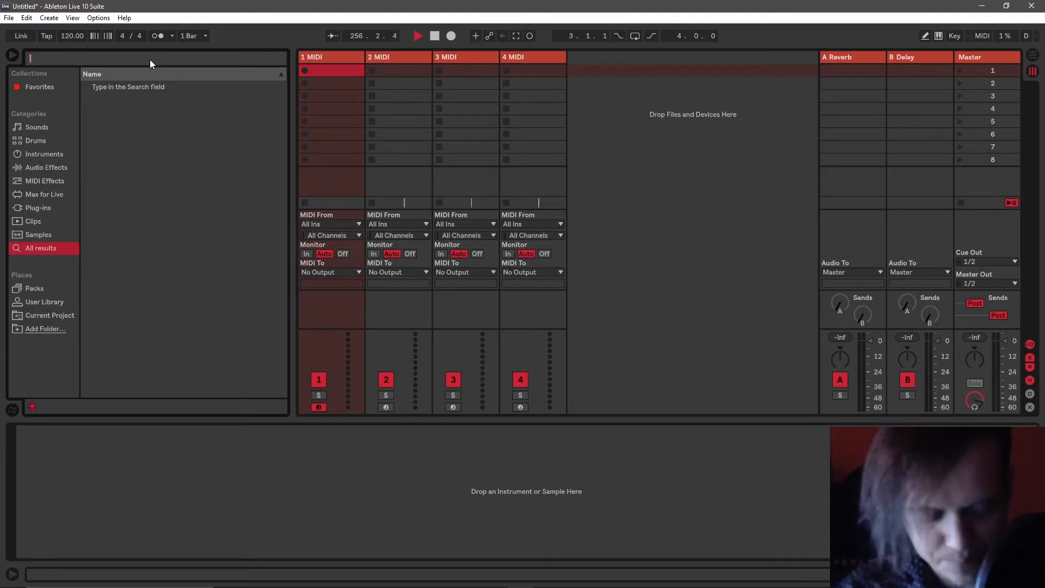
# Search 'ko', load Kontakt 5 onto track 1 and list the Factory Library instruments.
pyautogui.write('kon')
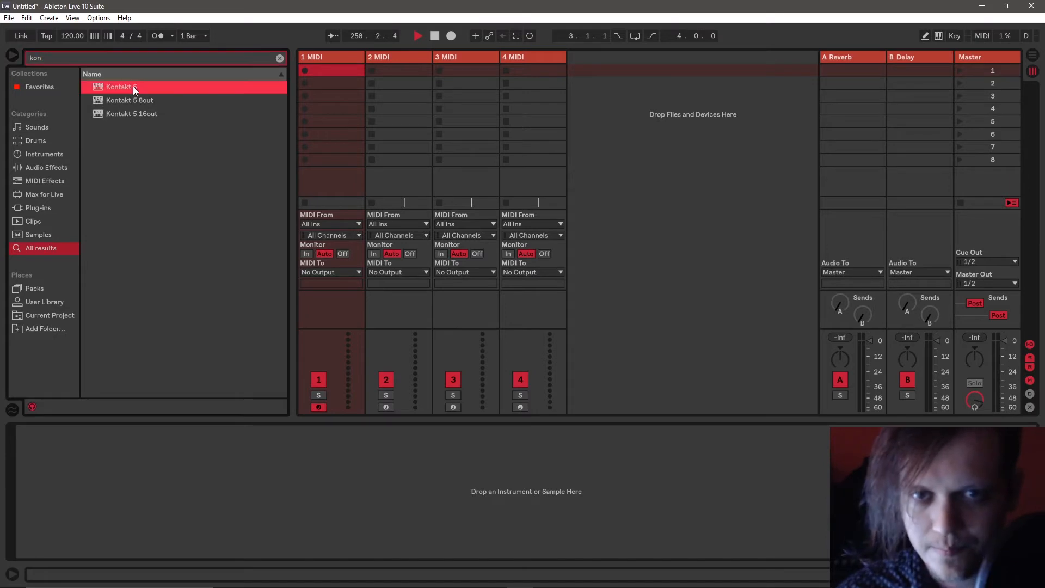
pyautogui.doubleClick(118, 87)
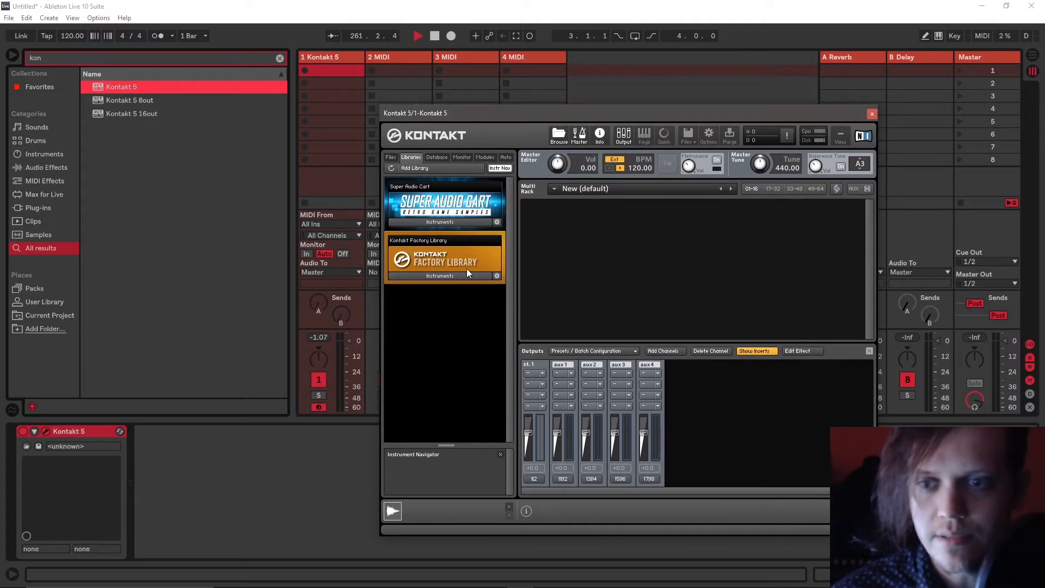
pyautogui.click(440, 275)
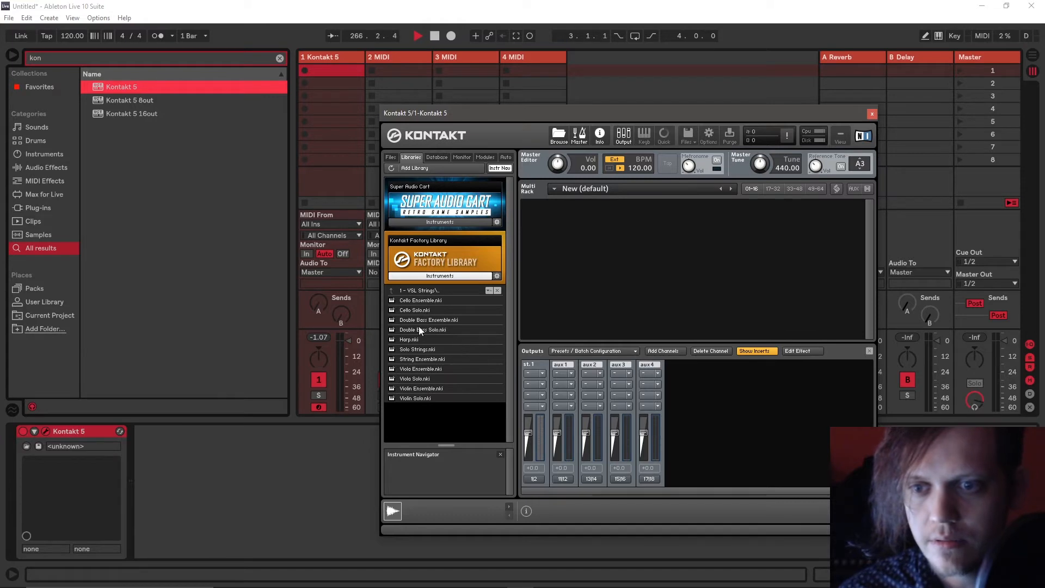
# Load Cello Ensemble.nki from the strings folder into Kontakt's multi rack.
pyautogui.doubleClick(420, 301)
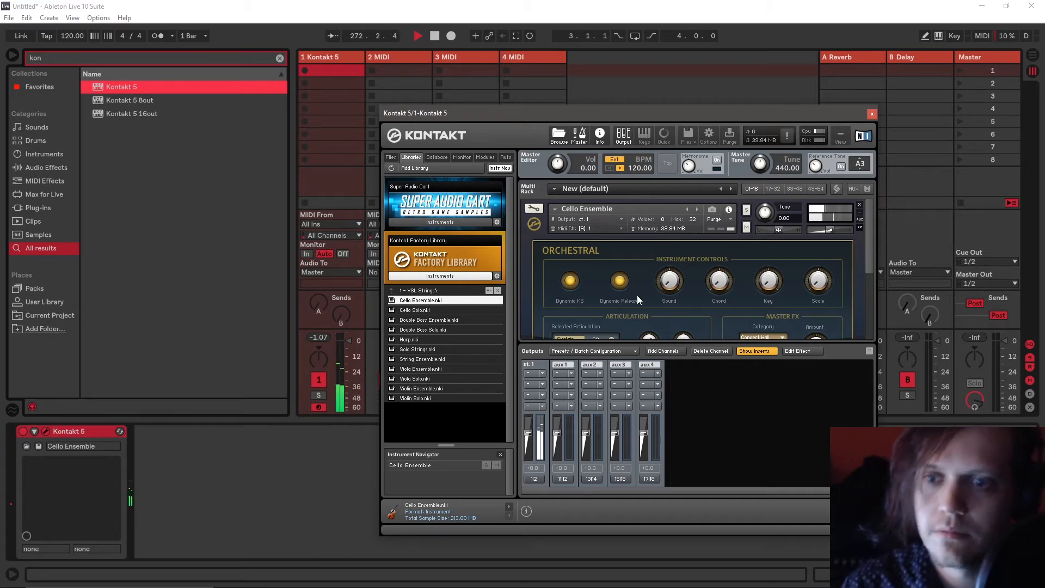
pyautogui.moveTo(719, 279)
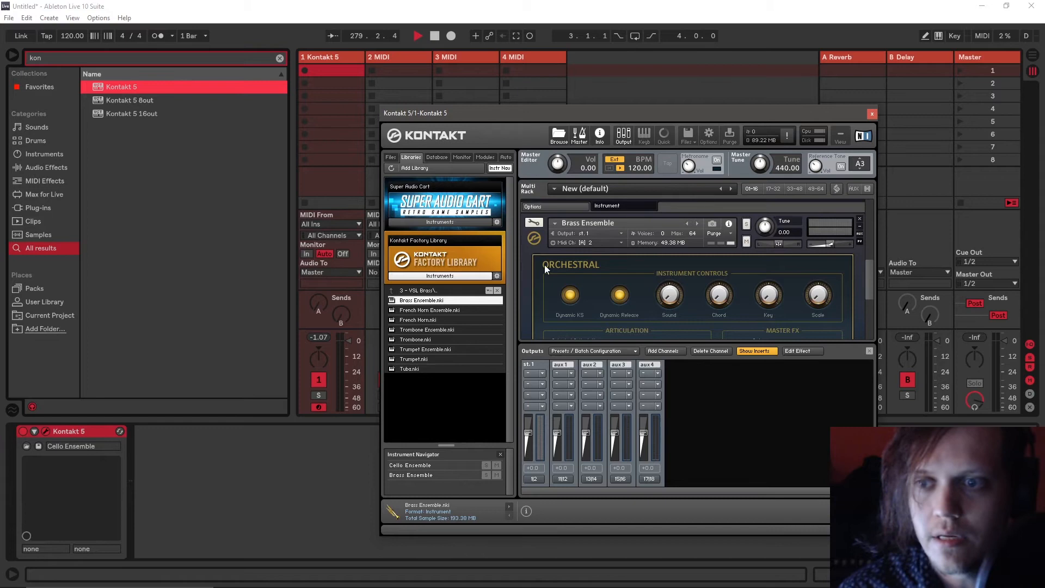
pyautogui.moveTo(587, 314)
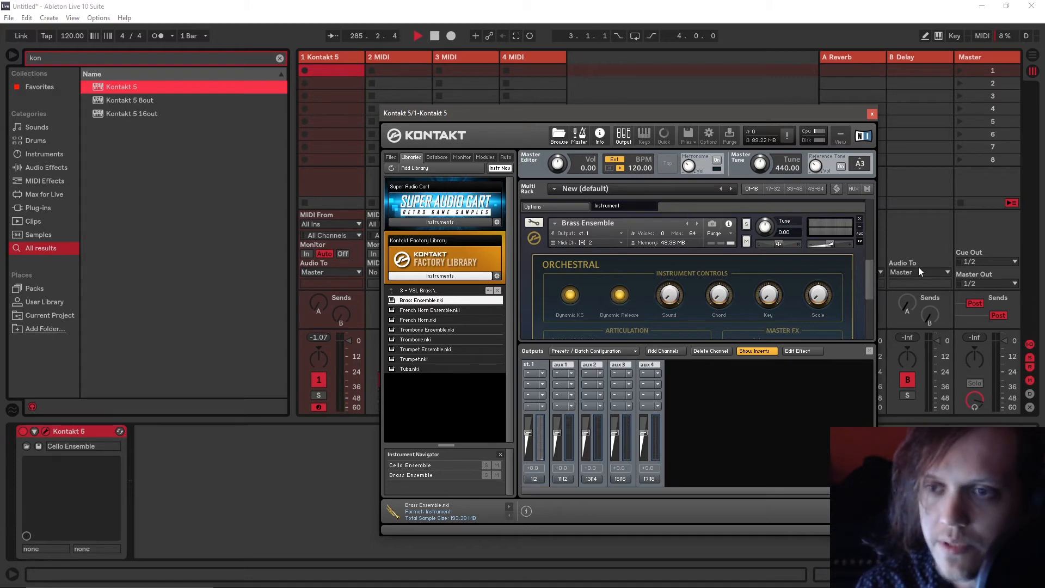
pyautogui.moveTo(718, 295)
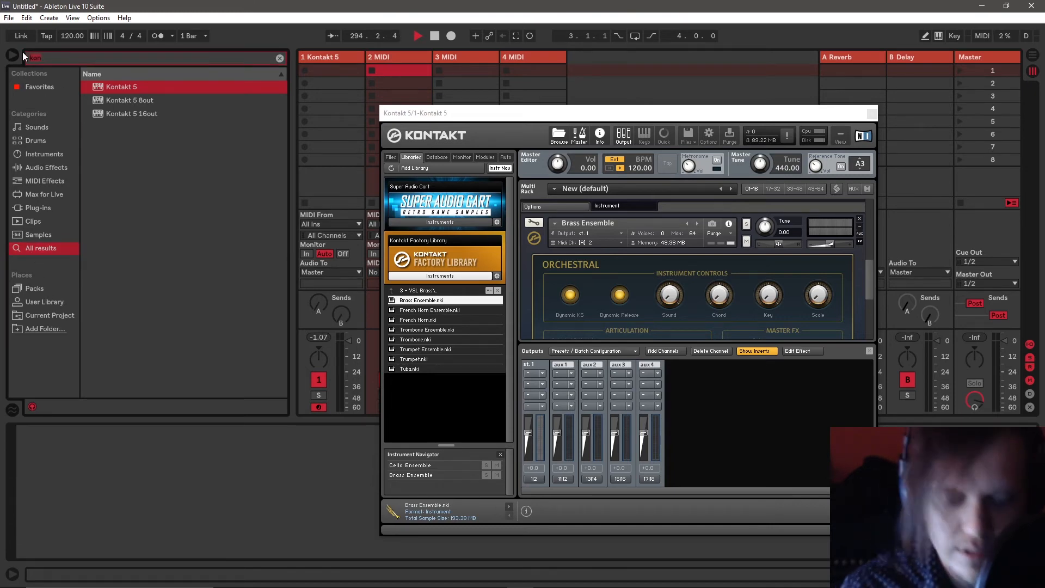
# Add an External Instrument on track 2 with MIDI To set to 1-Kontakt 5, channel 2.
pyautogui.write('exter')
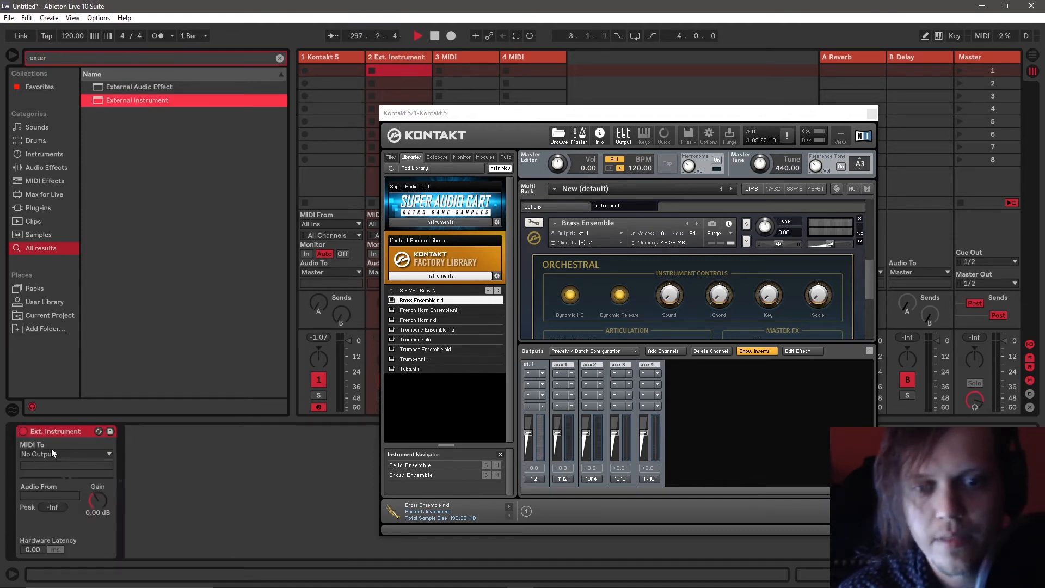
pyautogui.click(65, 454)
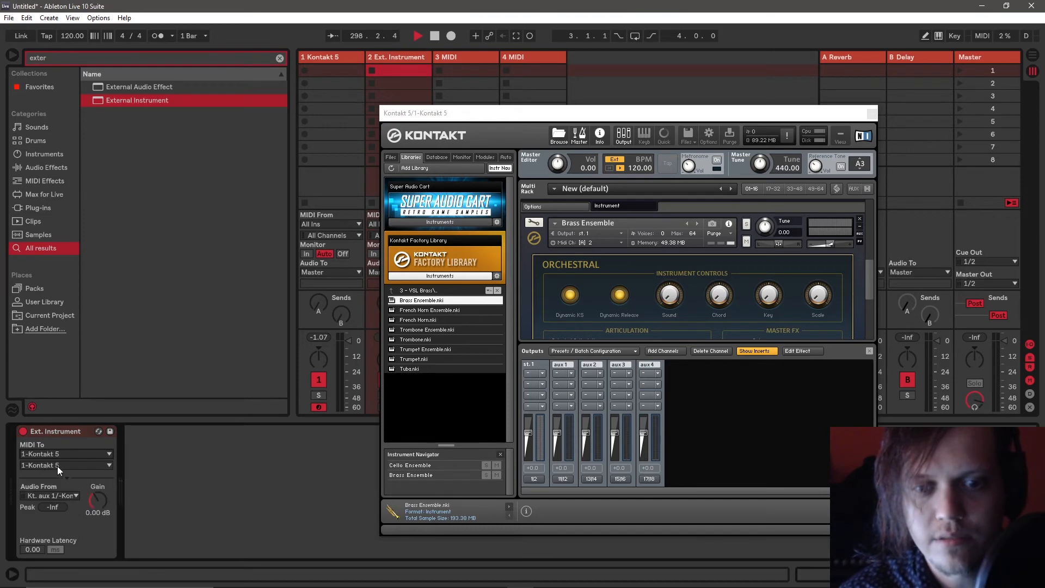
pyautogui.click(63, 465)
pyautogui.write('addi')
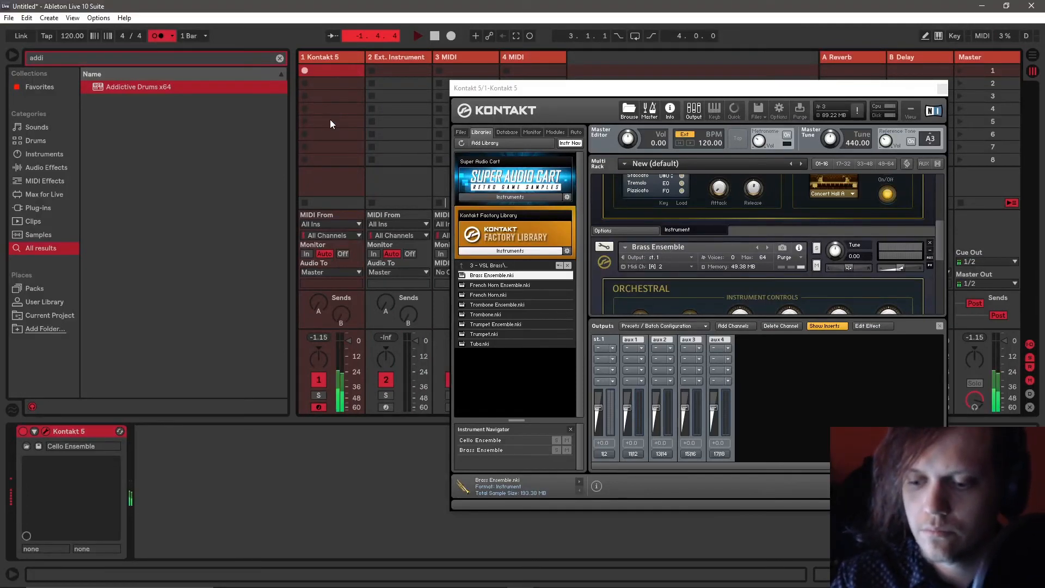
# Record a short clip in track 1's first slot and stop it.
pyautogui.click(416, 35)
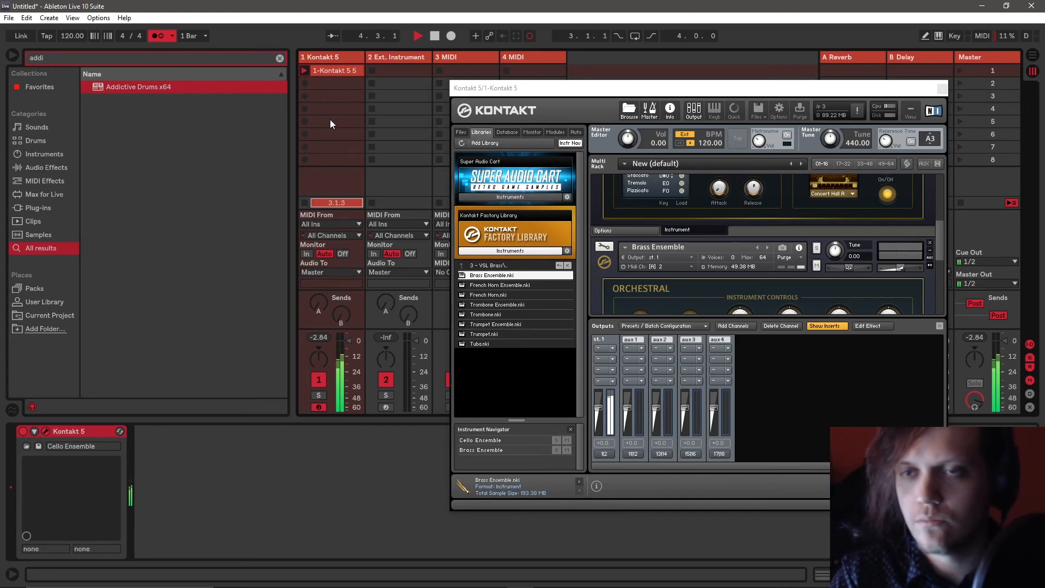
pyautogui.click(434, 35)
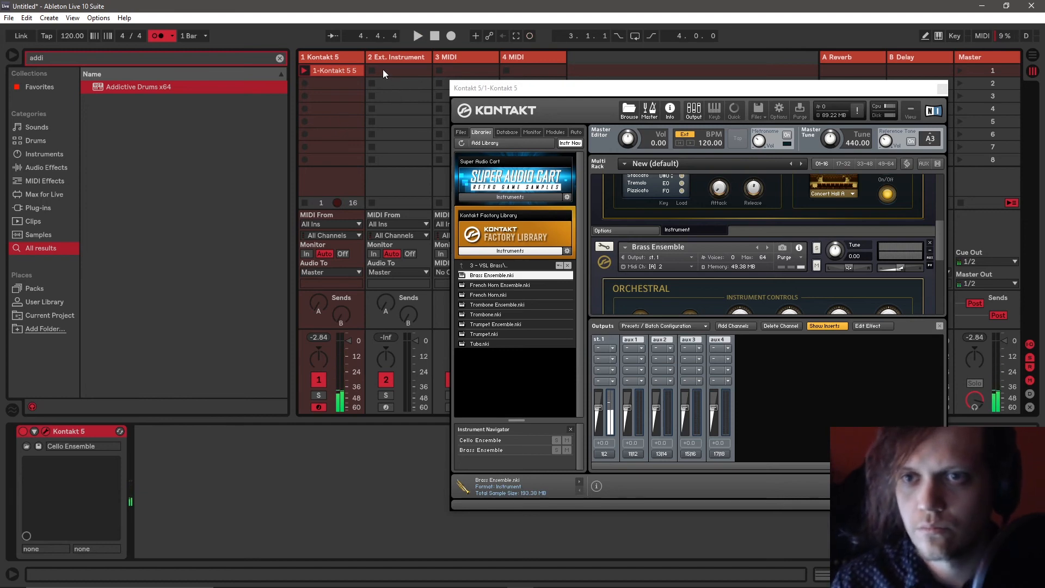
# Start recording a clip in the External Instrument track's first slot.
pyautogui.click(398, 70)
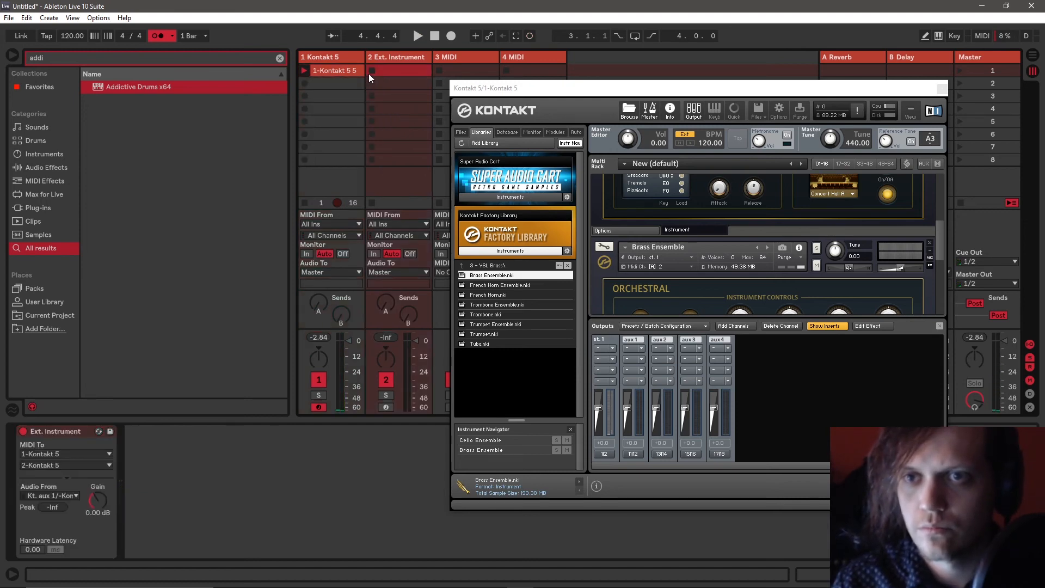
pyautogui.click(378, 70)
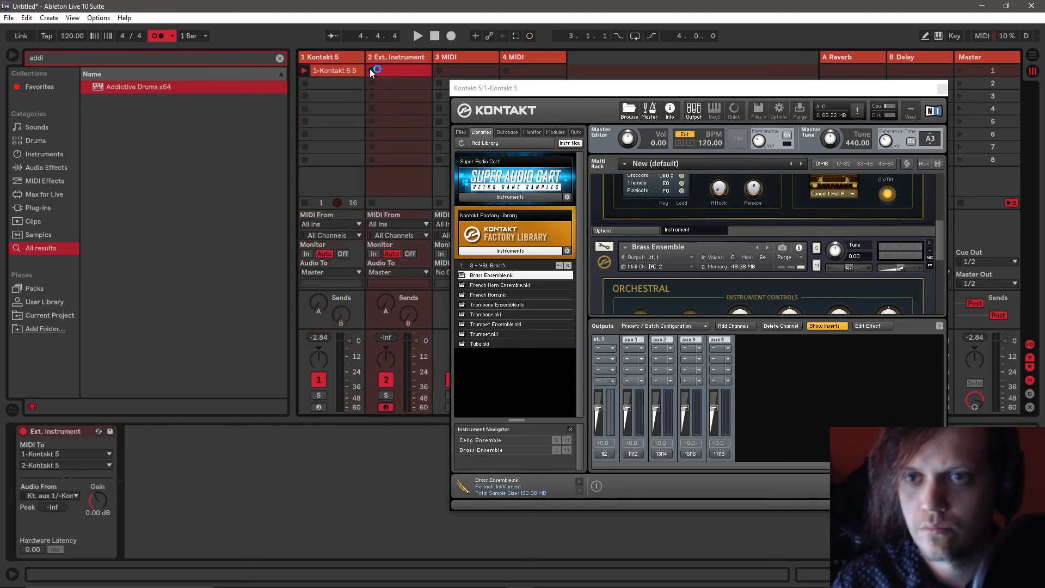